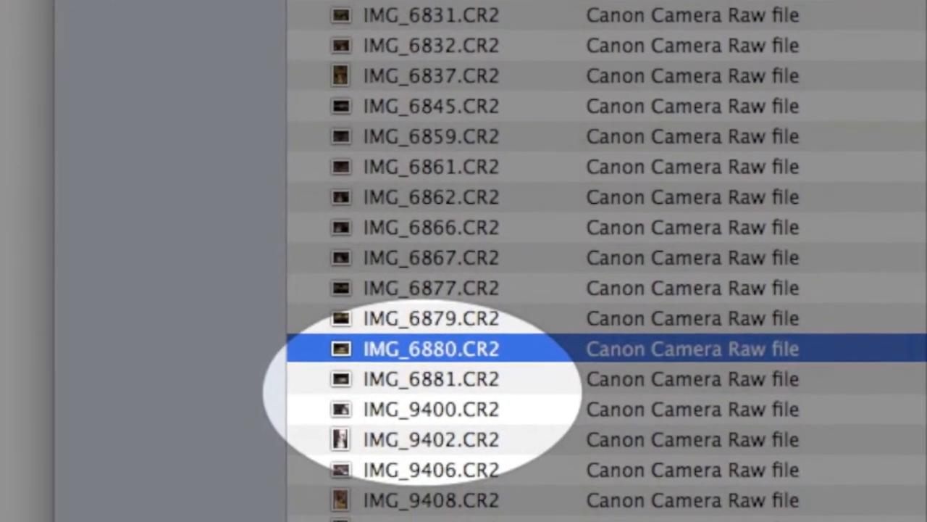
Scroll through the CR2 raw file list in Finder to see the jumping file numbers.
scroll(down, 3)
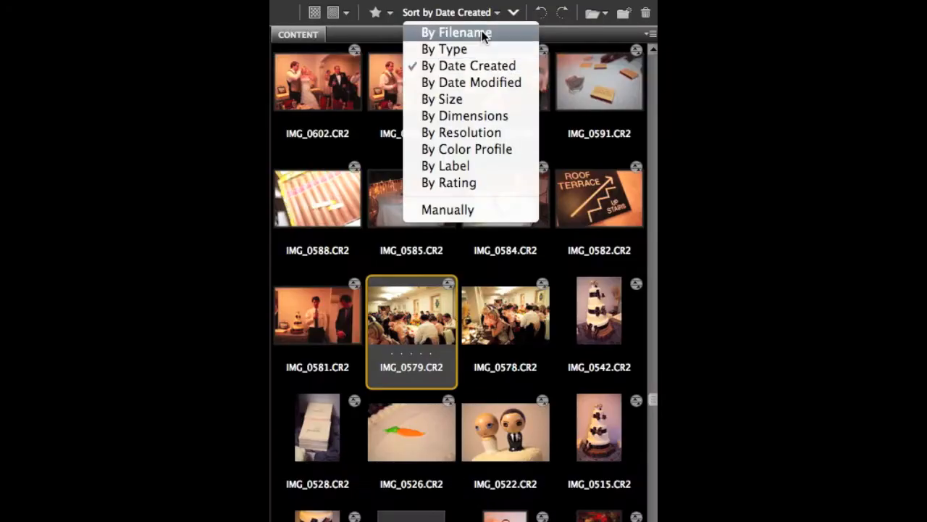
Sort the Bridge images By Filename and review the date-prefixed CR2 files in Finder.
click(454, 32)
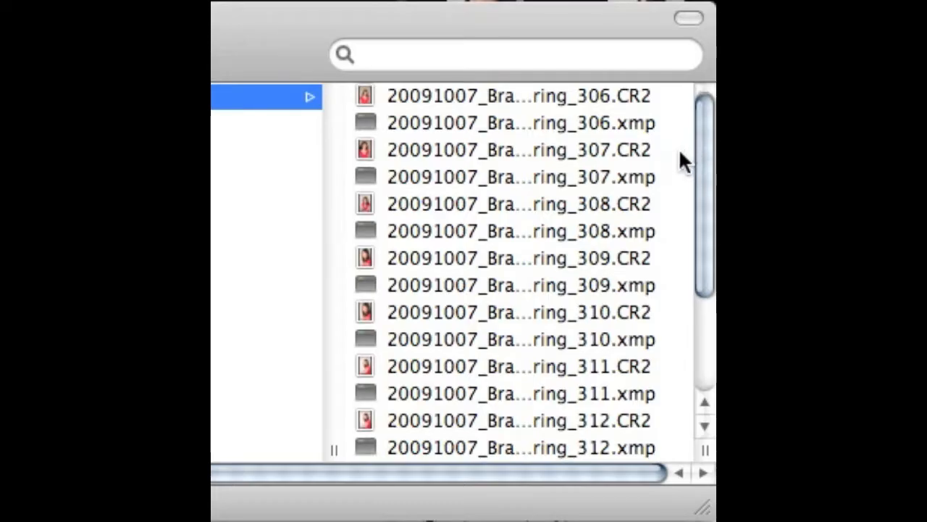
scroll(down, 3)
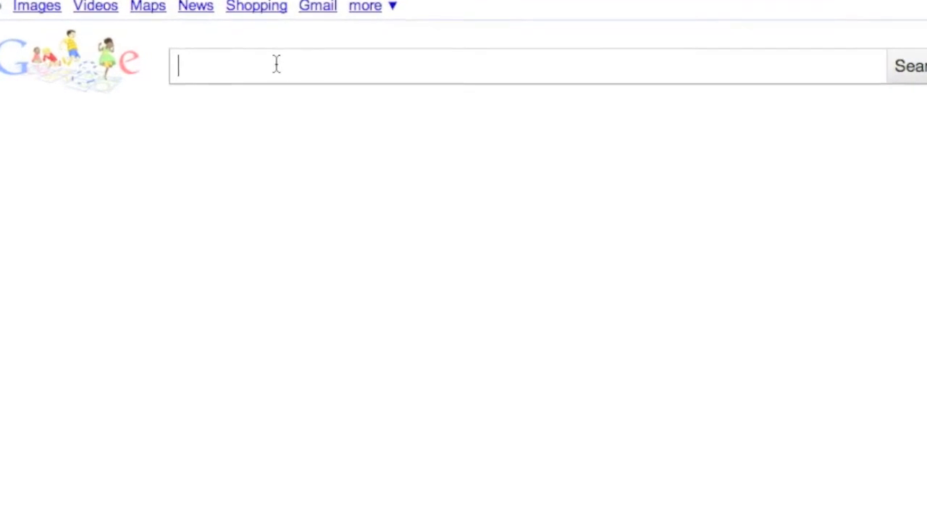
Search Google for 'keywording'.
text(keywording)
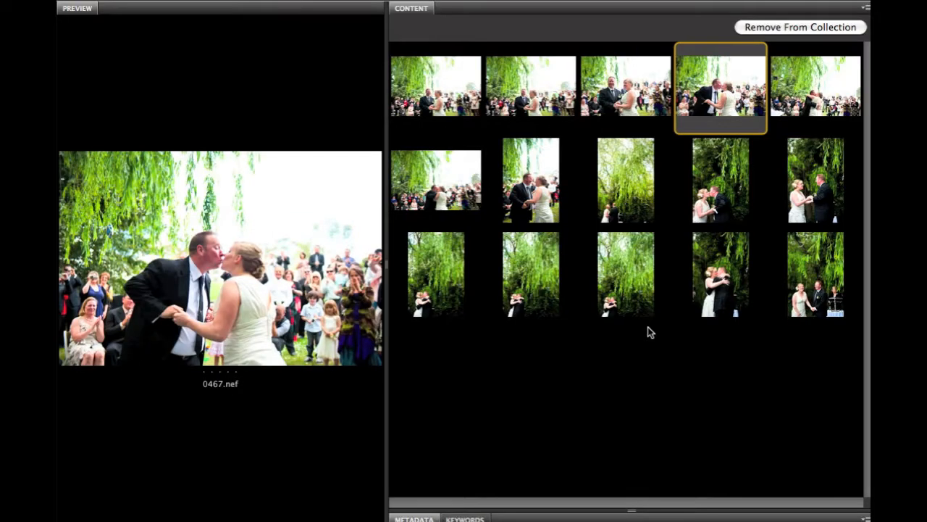
Preview ceremony photos 0468 and 0474, then move the selected raw files into the Keepers folder.
click(721, 181)
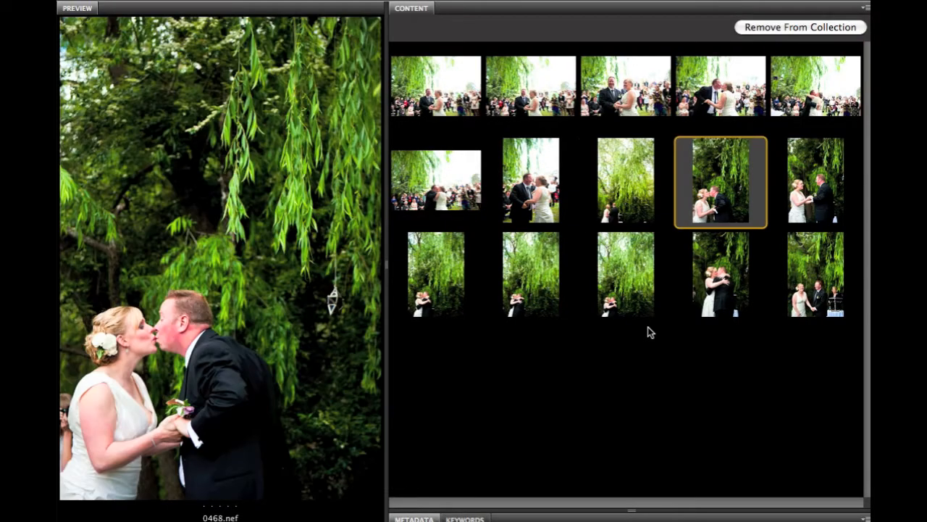
click(722, 289)
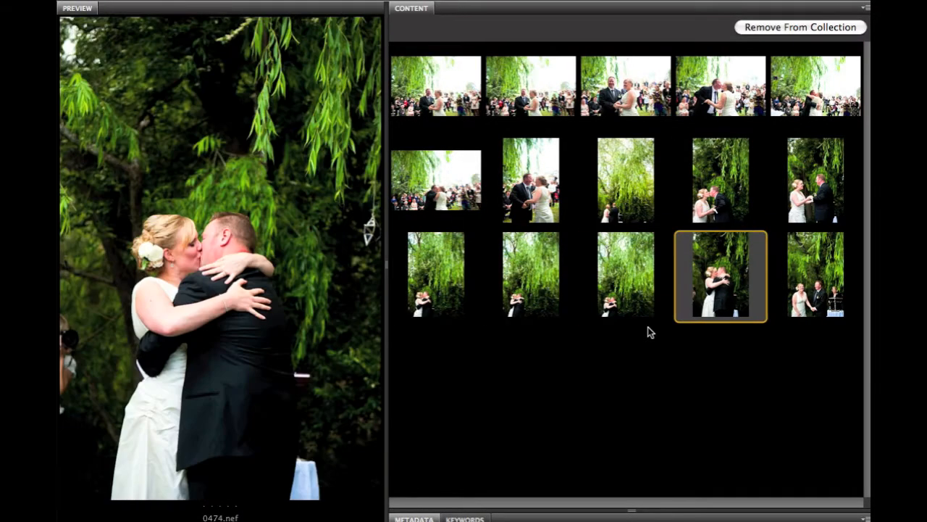
click(816, 290)
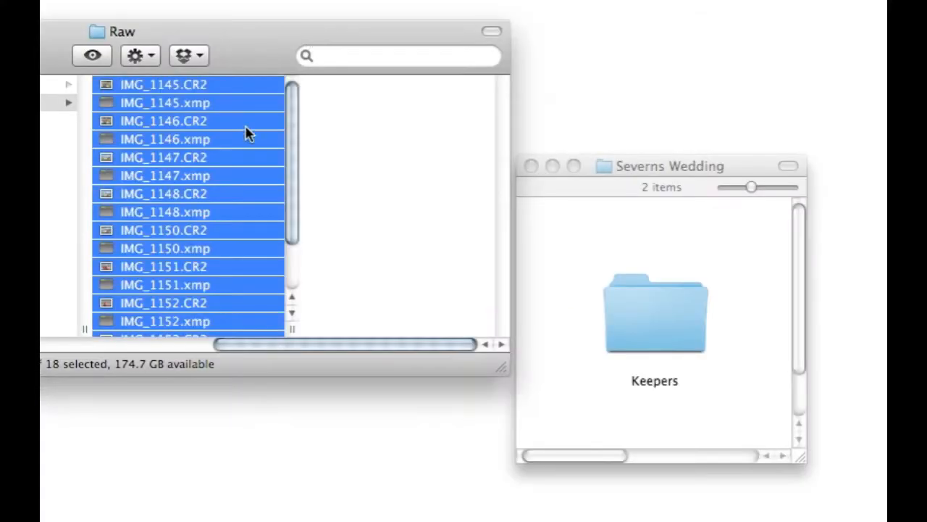
drag(246, 131, 638, 318)
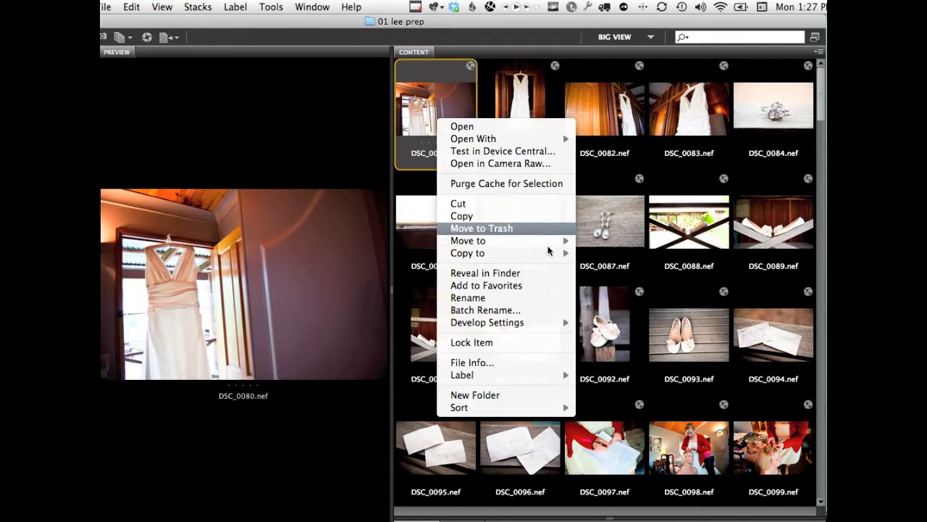
mouse_move(460, 407)
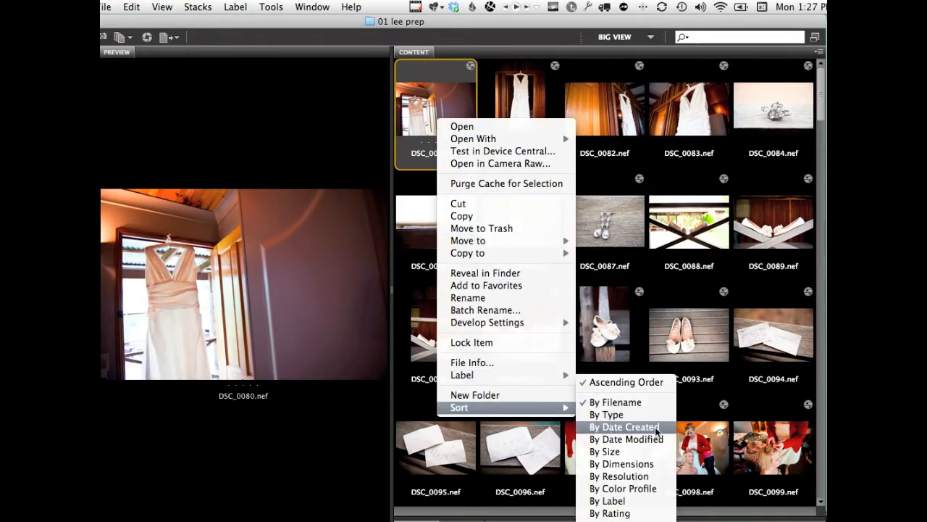
Sort the 01 lee prep images By Date Created and begin selecting the run of eleven detail shots.
click(623, 426)
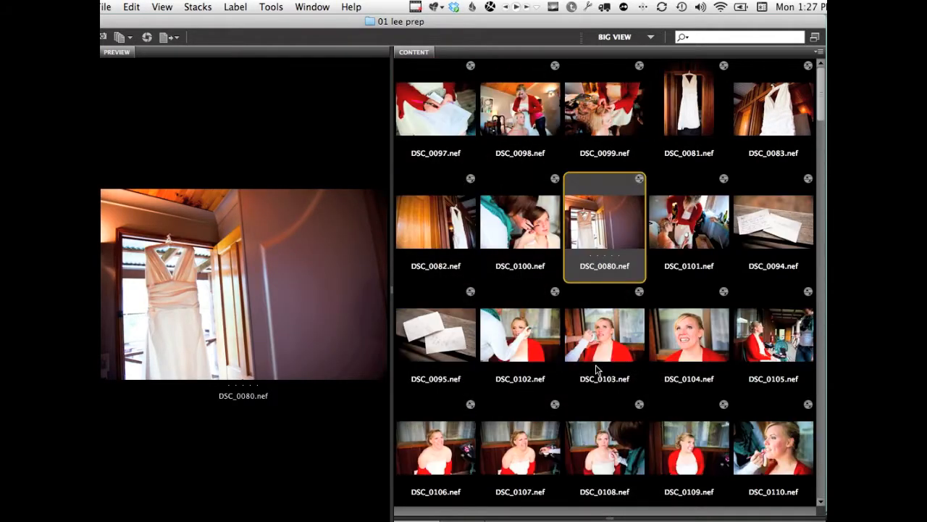
click(774, 223)
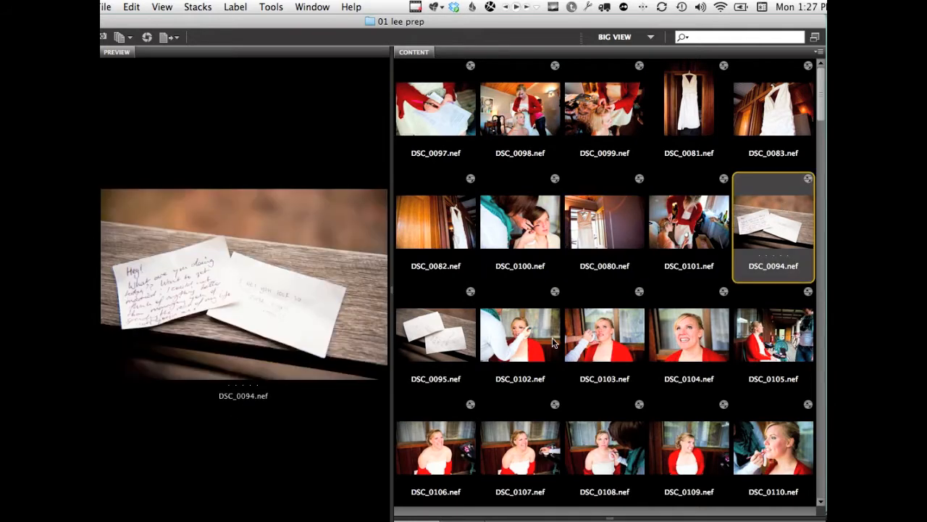
scroll(down, 3)
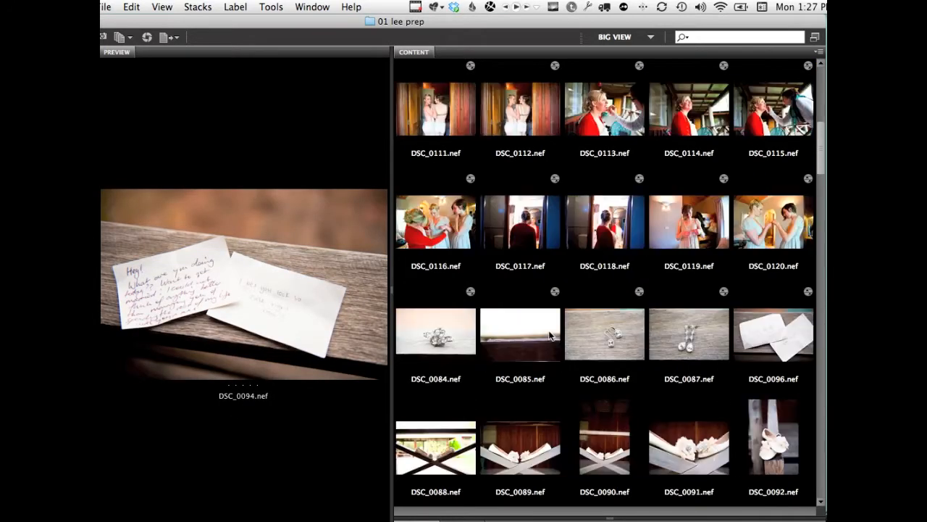
click(434, 332)
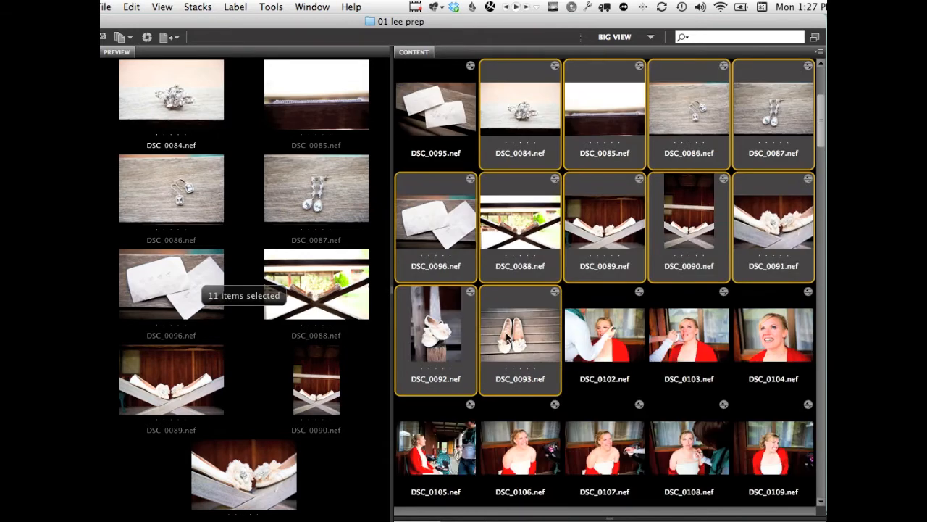
Select all 158 images in the folder and start Batch Rename for them.
click(605, 337)
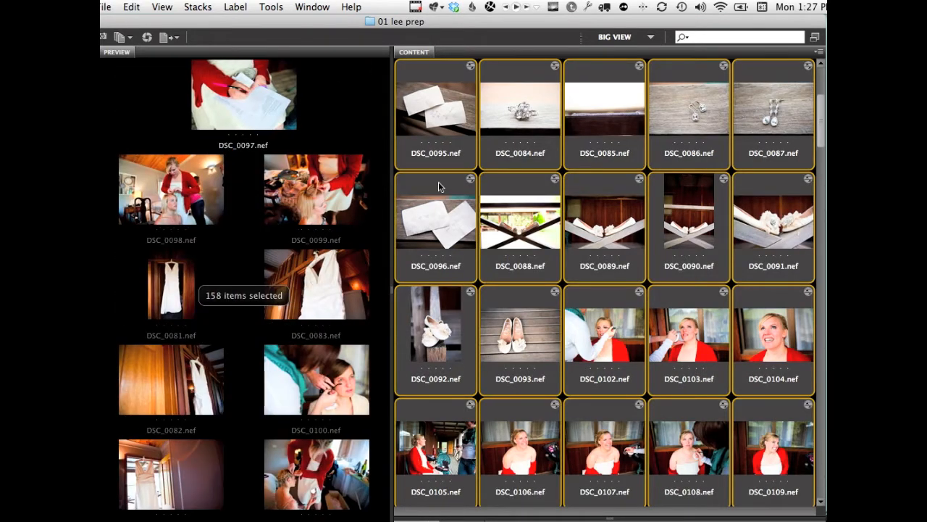
click(269, 6)
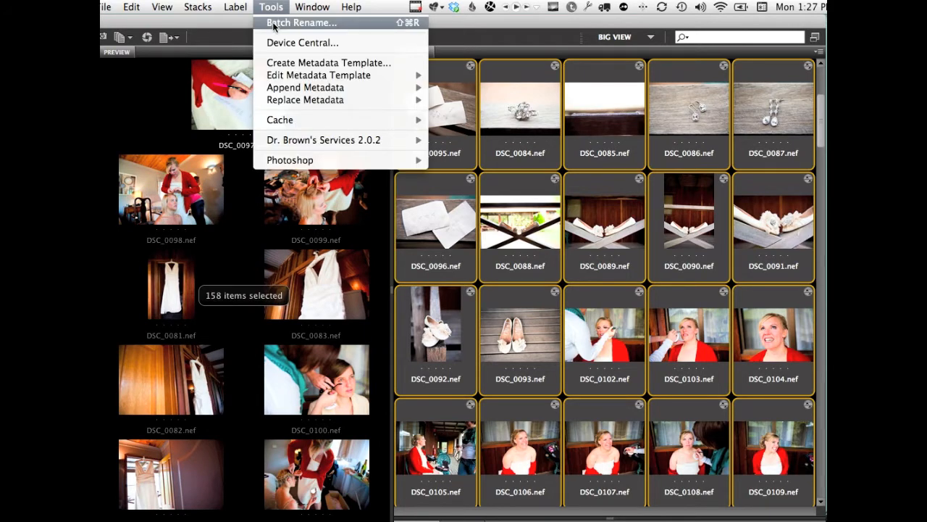
click(301, 23)
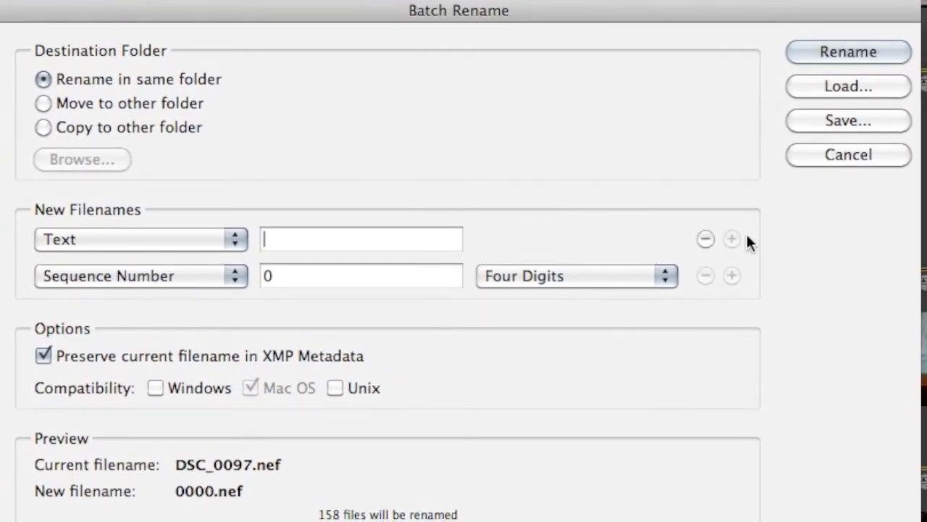
Set a Sequence Number starting at 1 with Four Digits so the preview reads 0001.nef.
click(703, 238)
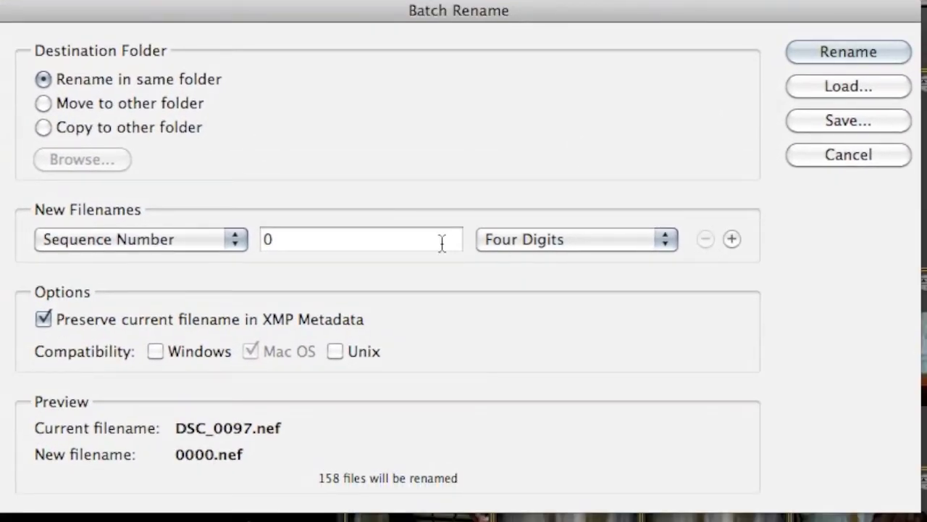
text(1)
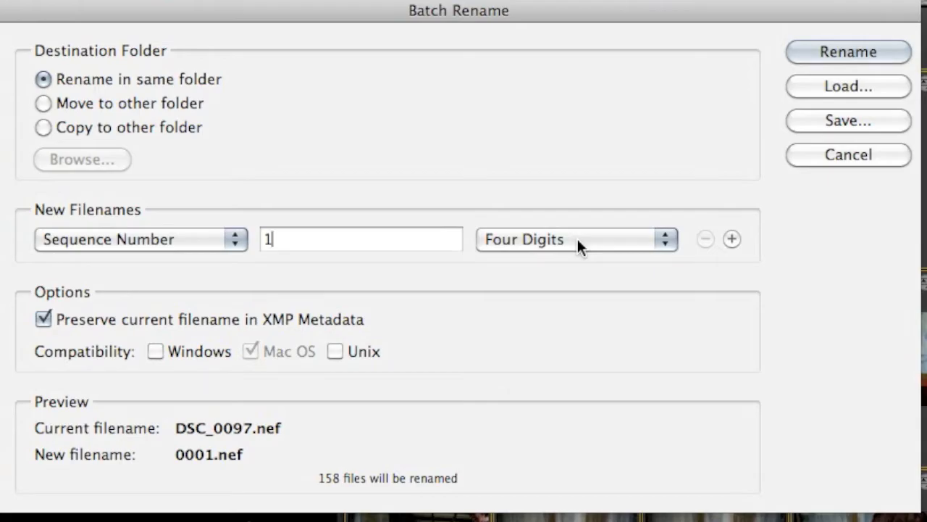
click(849, 52)
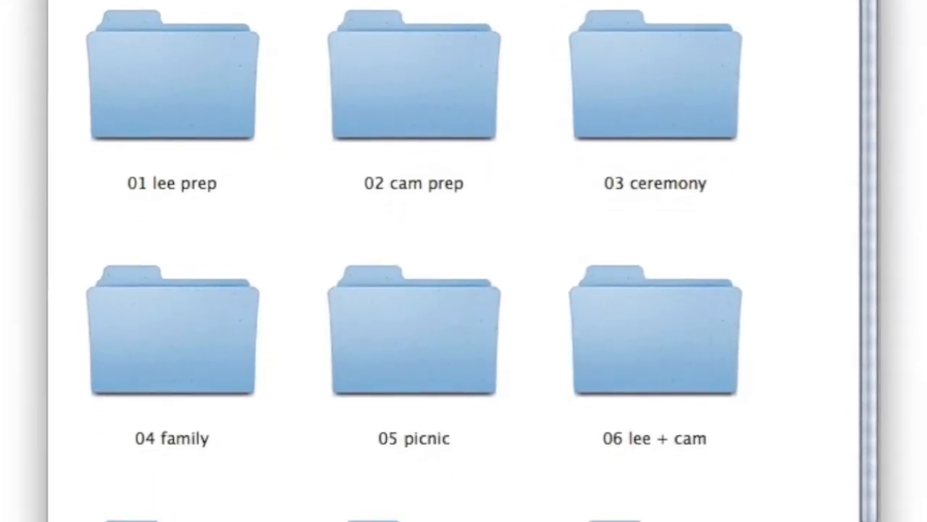
scroll(down, 3)
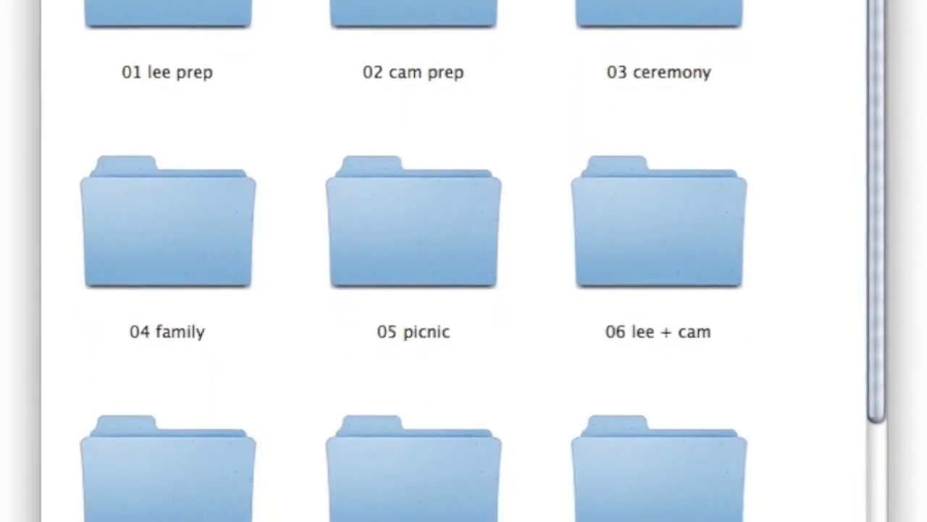
scroll(down, 3)
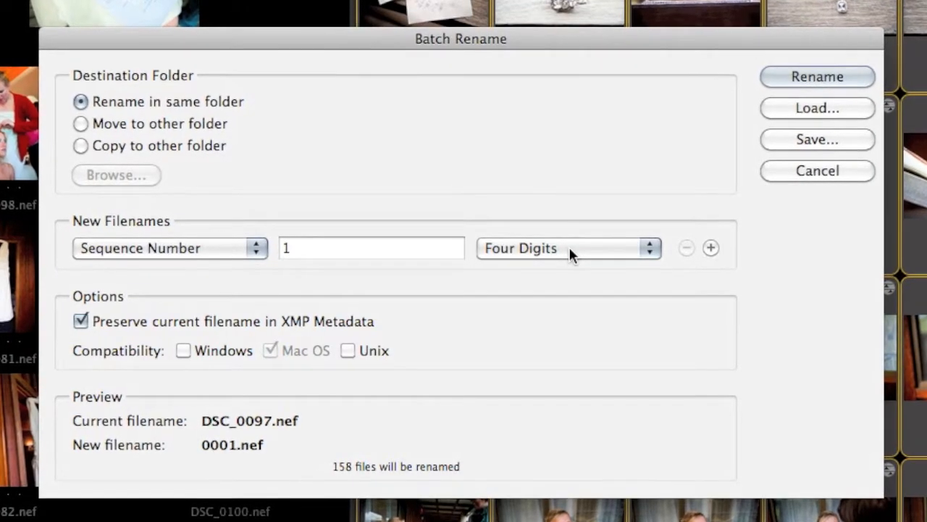
mouse_move(714, 246)
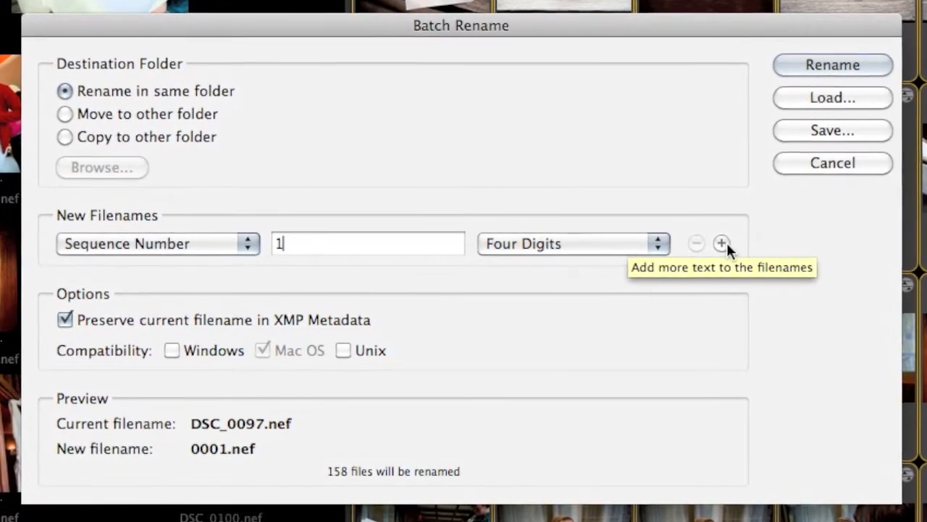
Add another filename part for the seven CR2 files numbered from 0001.
click(722, 242)
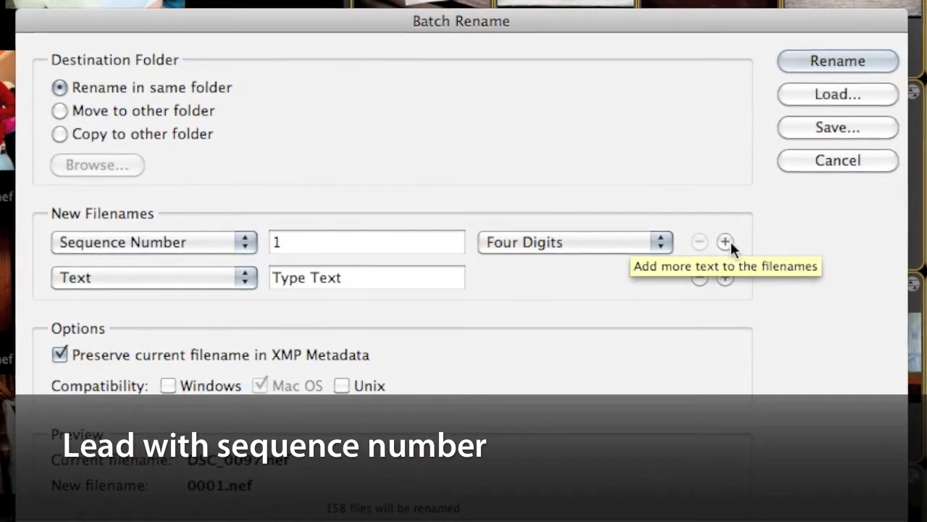
click(365, 277)
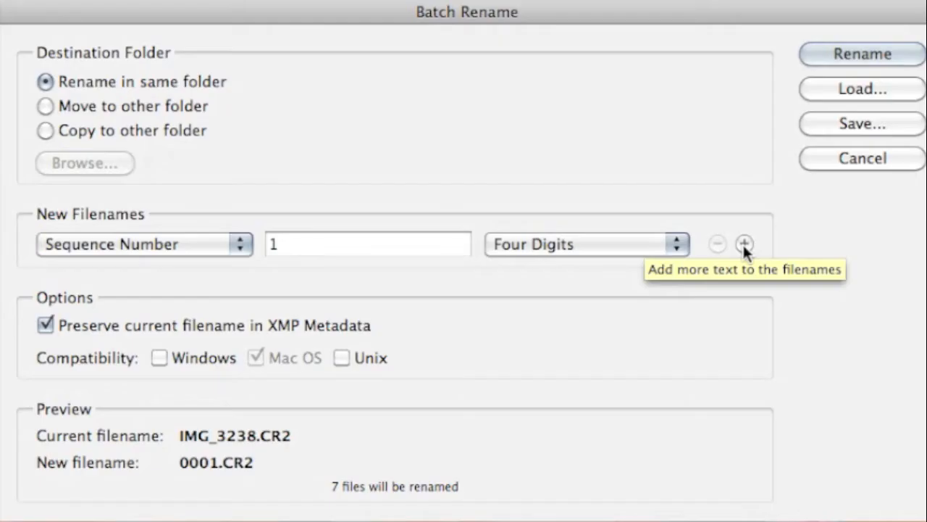
Add text parts after the sequence number with the client name _blundser and wedding/engagement text.
click(745, 244)
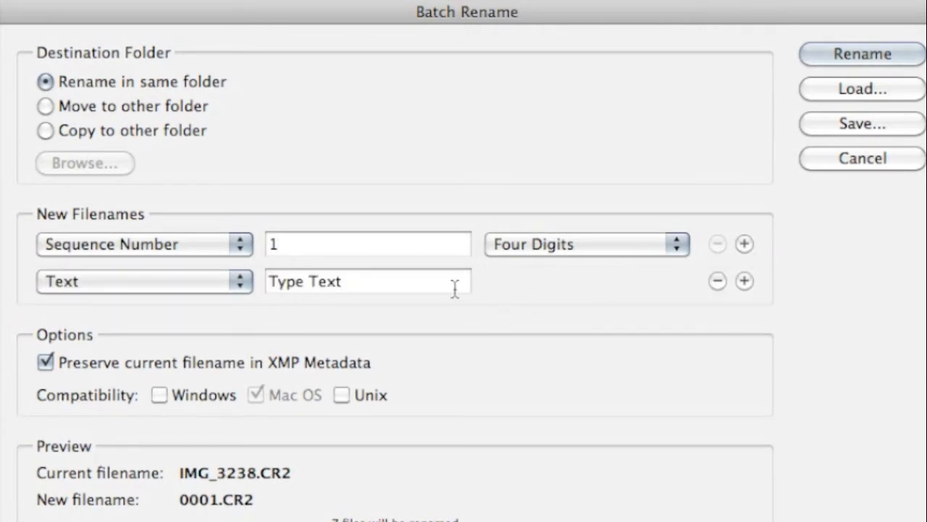
text(blundser)
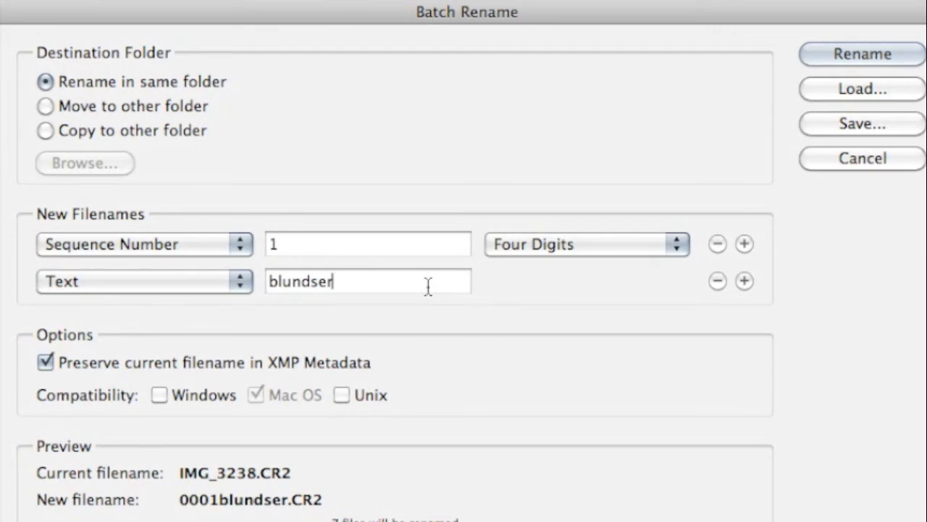
text(_)
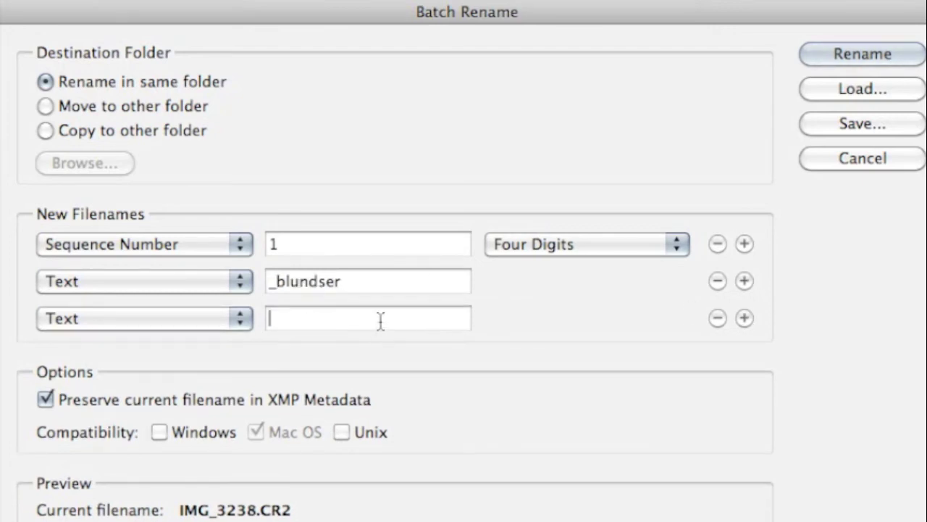
text(_)
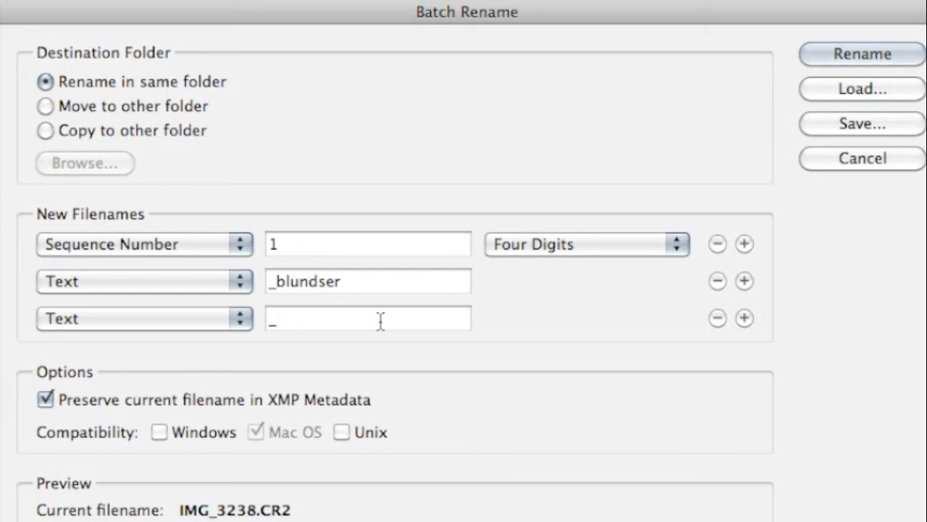
text(wed)
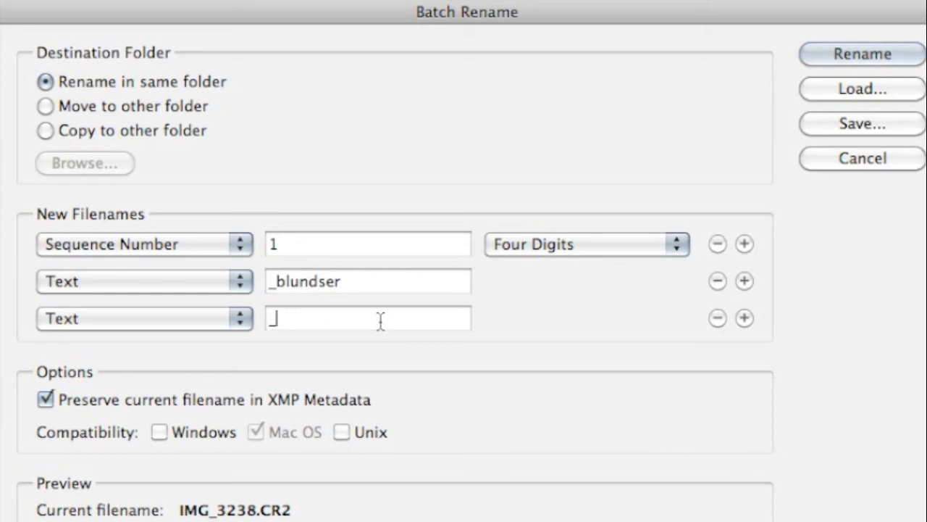
text(eng)
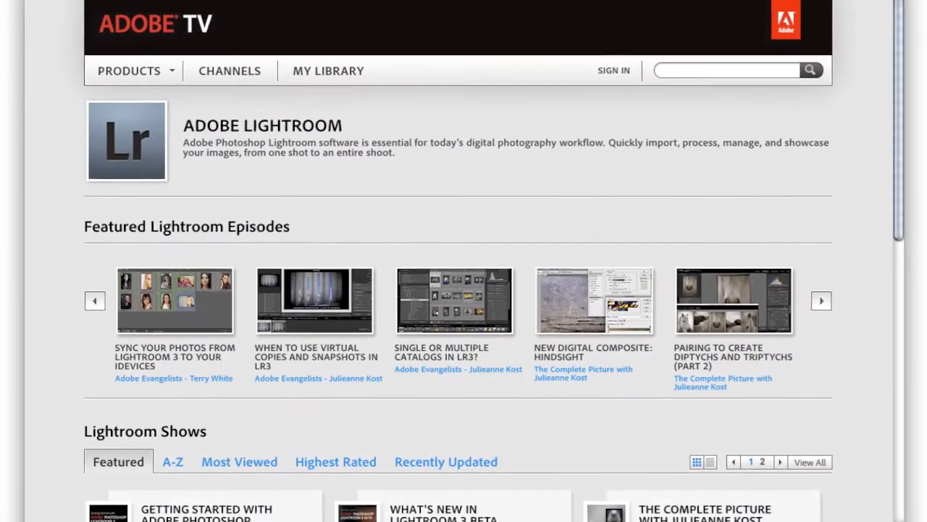
Tick the Blundser Wedding keyword for the 64 selected photos.
scroll(down, 3)
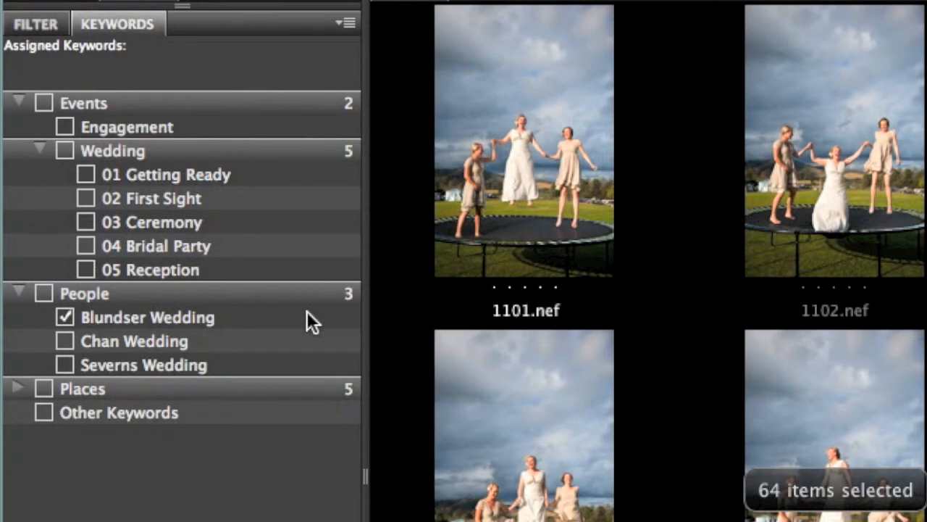
click(66, 316)
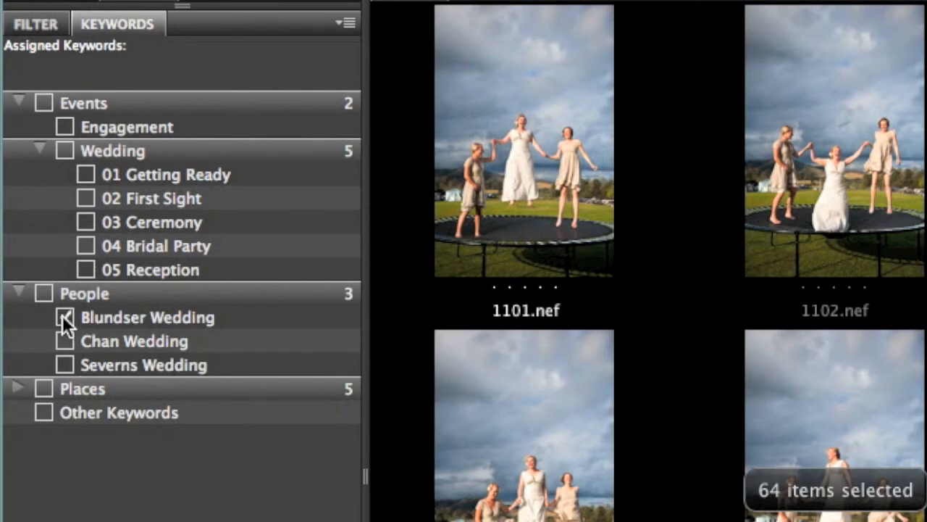